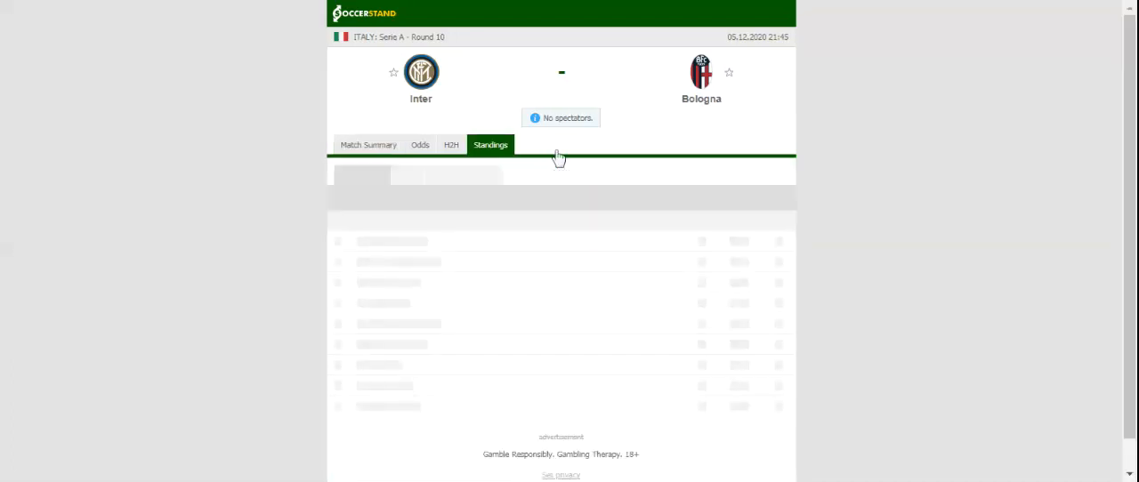
Step: View the Serie A standings table, then Inter's and Bologna's last five head-to-head results
click(490, 144)
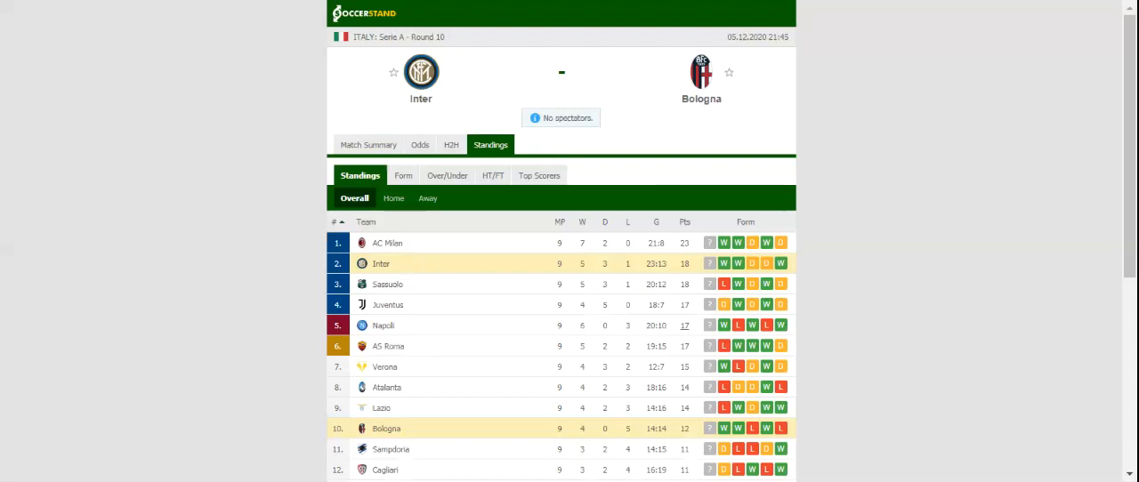
click(451, 144)
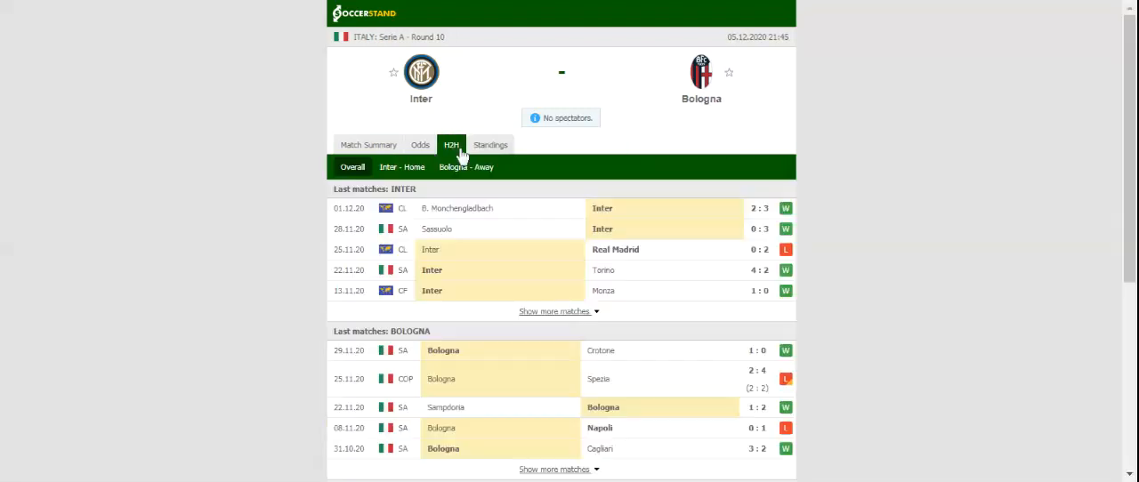